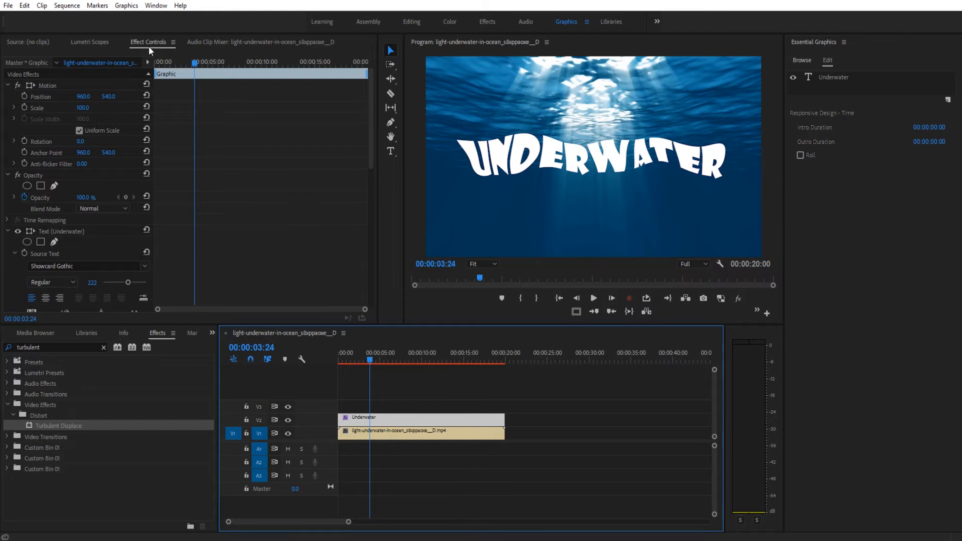
- Scroll the Effects panel to locate the Turbulent Displace distort effect
{"action": "scroll", "scroll_direction": "down", "scroll_amount": 3}
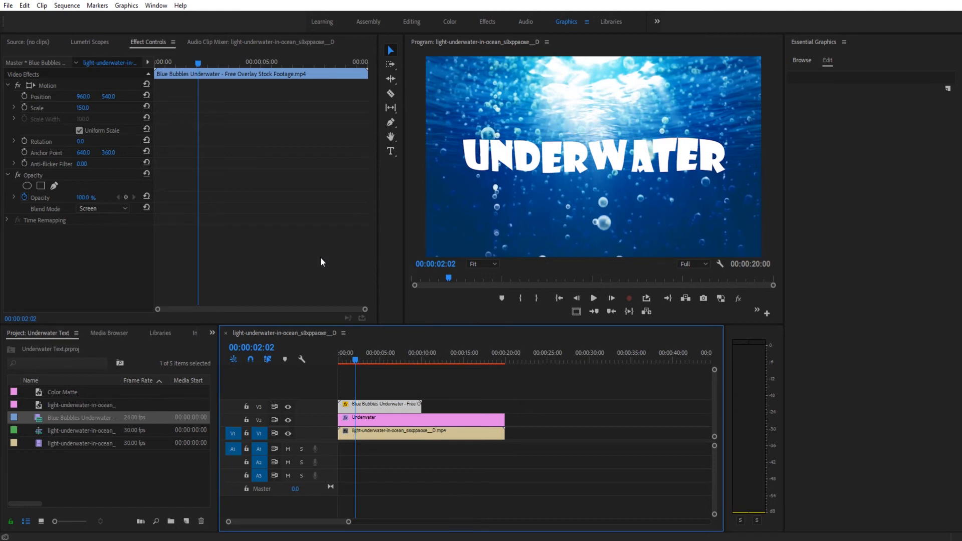
{"action": "mouse_move", "coordinate": [343, 268]}
{"action": "type", "text": "90"}
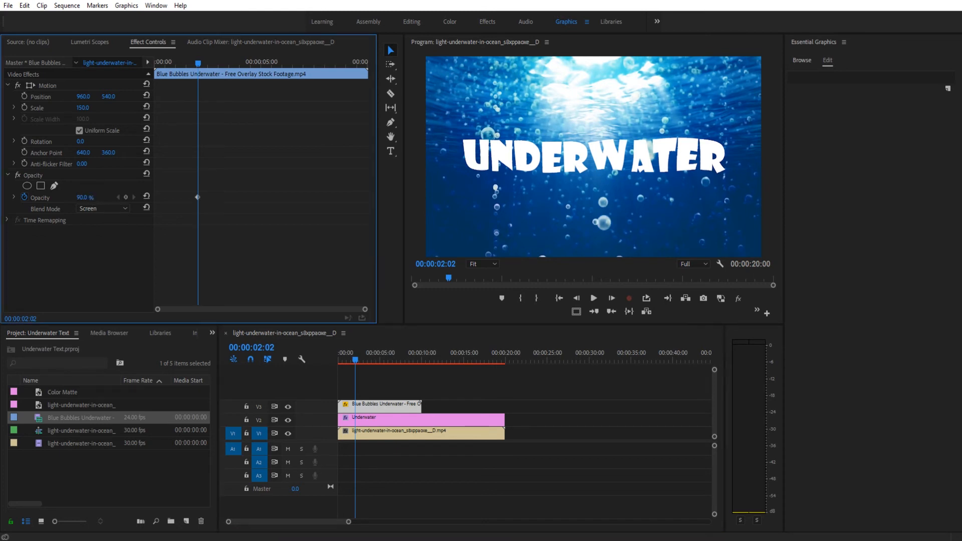
- Select the Underwater graphic clip on V2 after finishing the bubbles overlay
{"action": "left_click", "coordinate": [420, 417]}
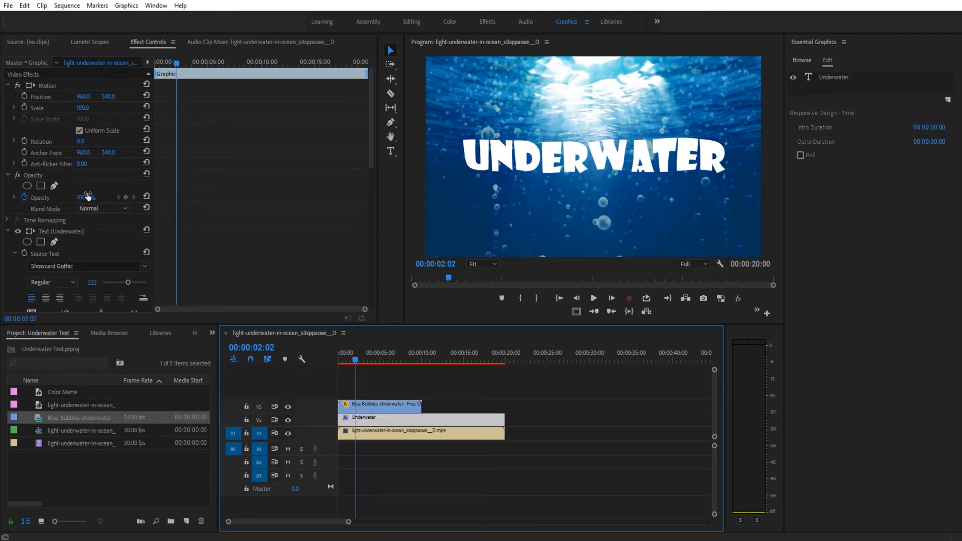